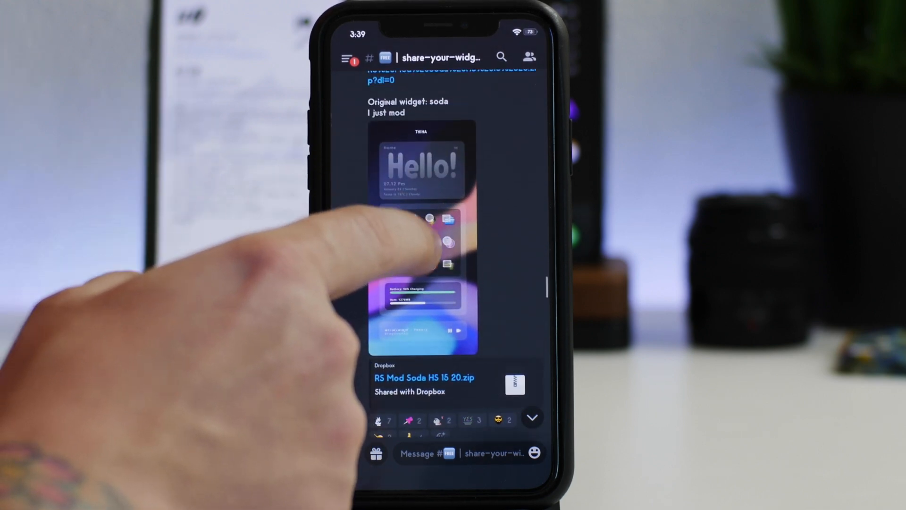
Scroll the share-your-widgets channel back to the 3D Sense Clock Weather DK Dropbox post.
{"action": "scroll", "scroll_direction": "down", "scroll_amount": 3}
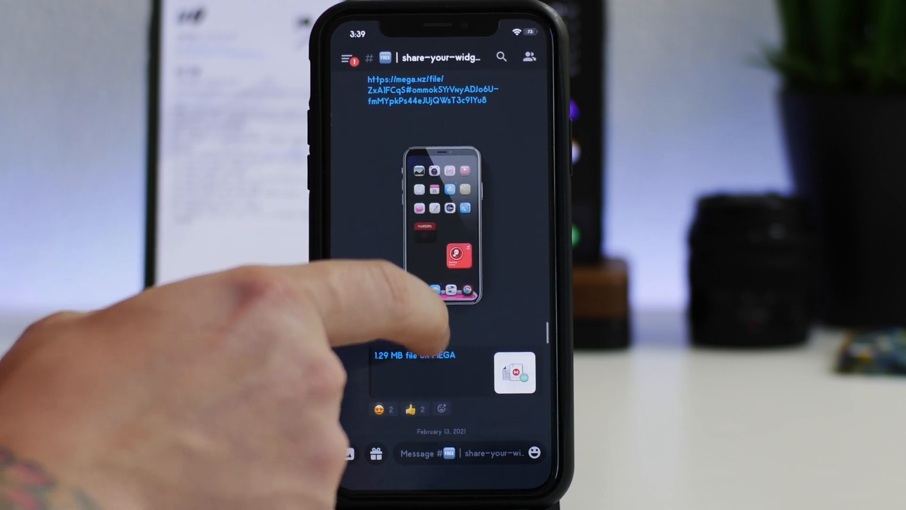
{"action": "scroll", "scroll_direction": "down", "scroll_amount": 3}
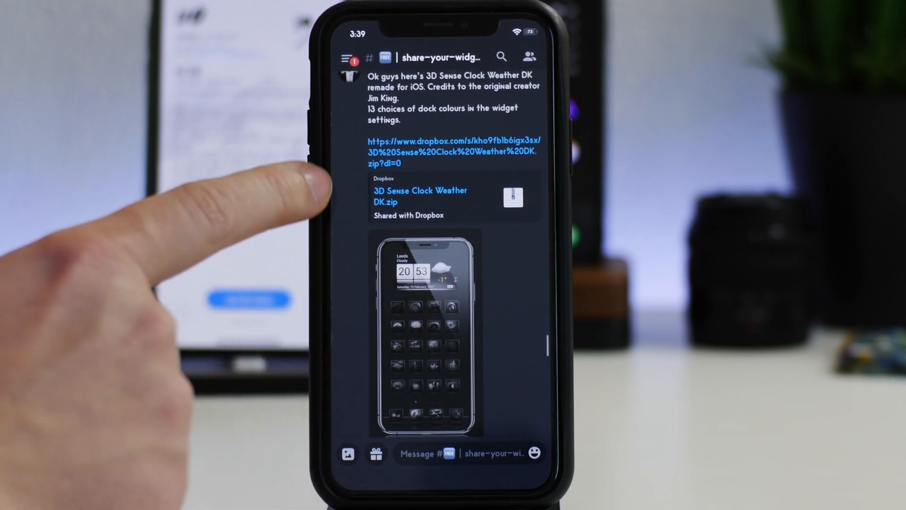
{"action": "scroll", "scroll_direction": "down", "scroll_amount": 3}
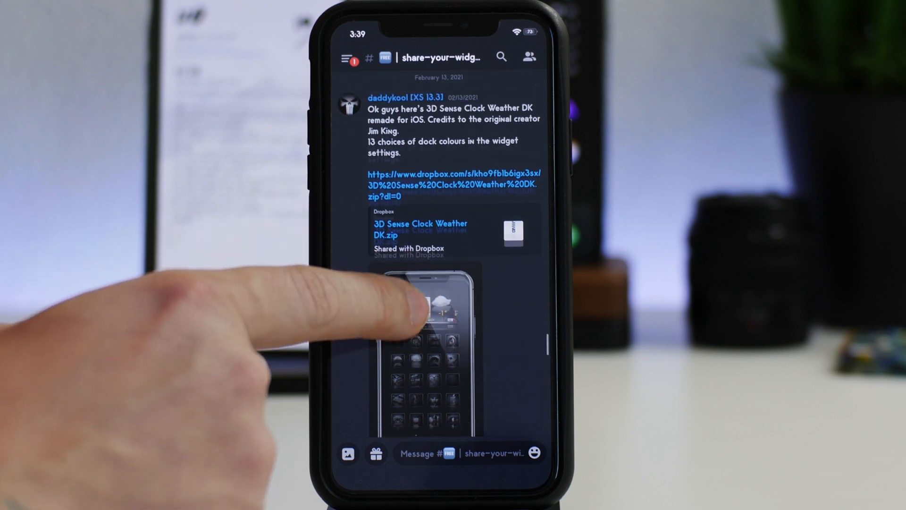
{"action": "scroll", "scroll_direction": "down", "scroll_amount": 3}
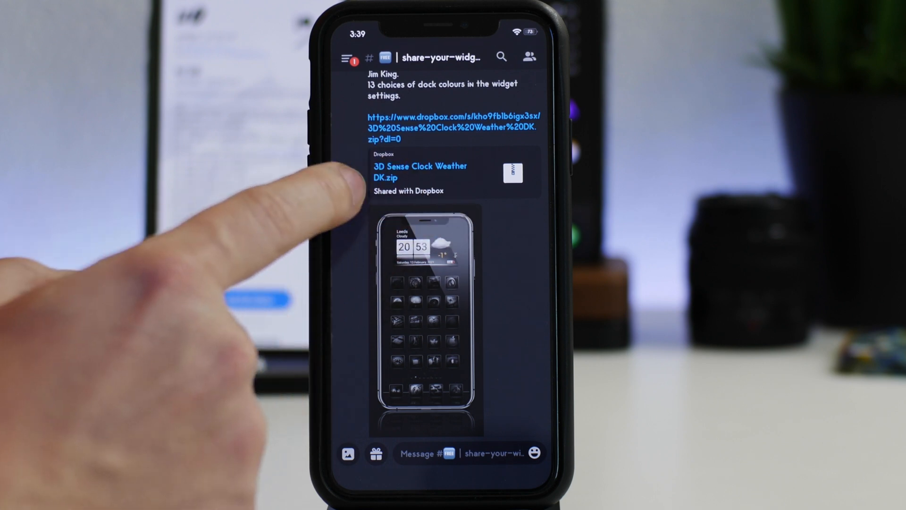
Follow the Dropbox link and get 3D Sense Clock Weather DK.zip open in the Dropbox app.
{"action": "left_click", "coordinate": [451, 127]}
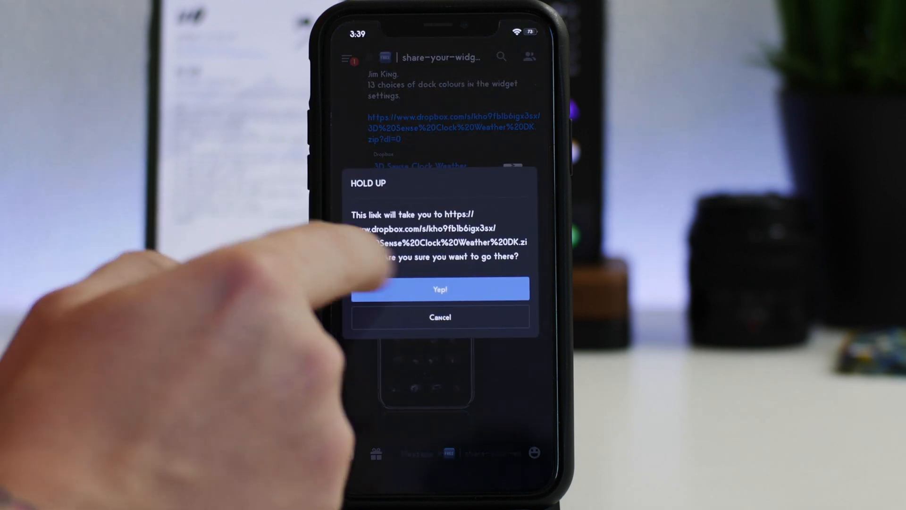
{"action": "left_click", "coordinate": [439, 289]}
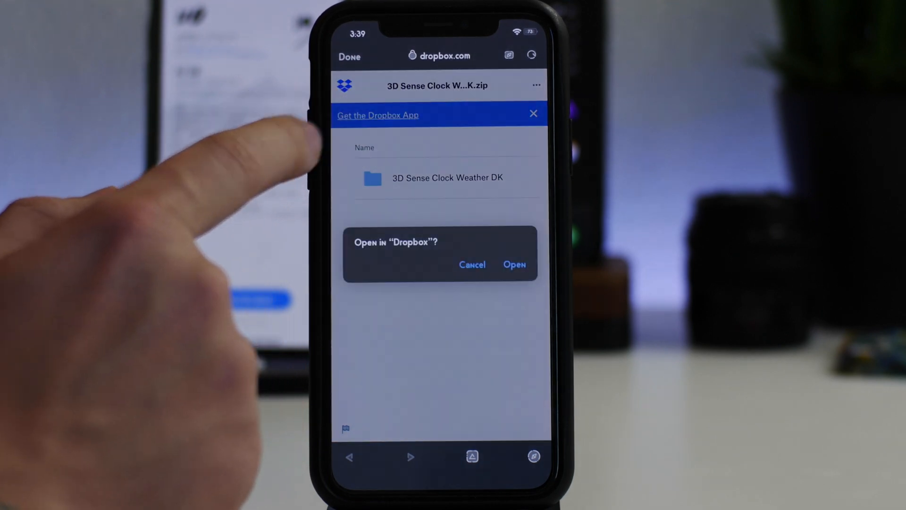
{"action": "left_click", "coordinate": [513, 265]}
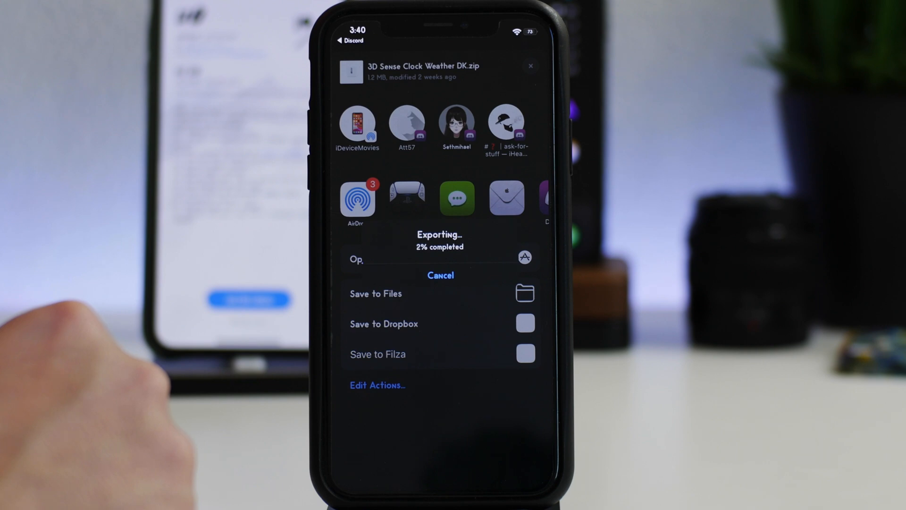
Save 3D Sense Clock Weather DK.zip from the share sheet into Filza's Documents folder.
{"action": "left_click", "coordinate": [375, 293]}
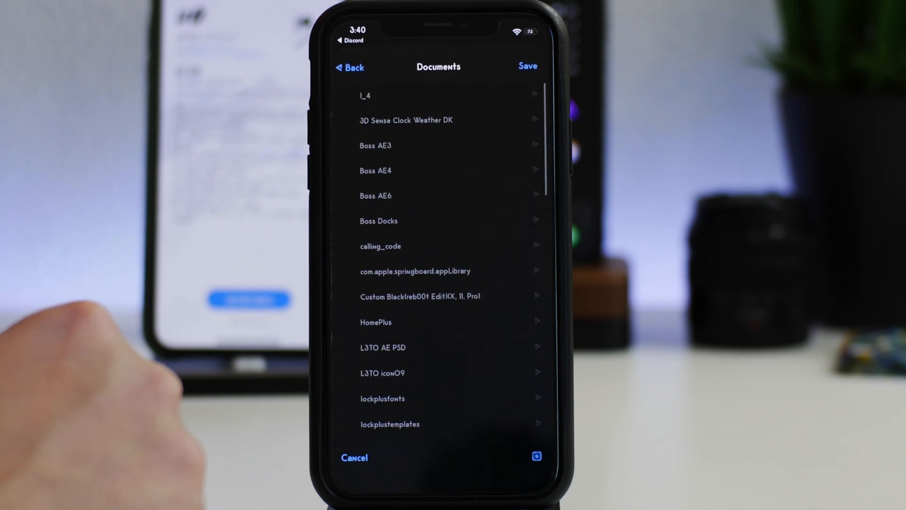
{"action": "left_click", "coordinate": [406, 120]}
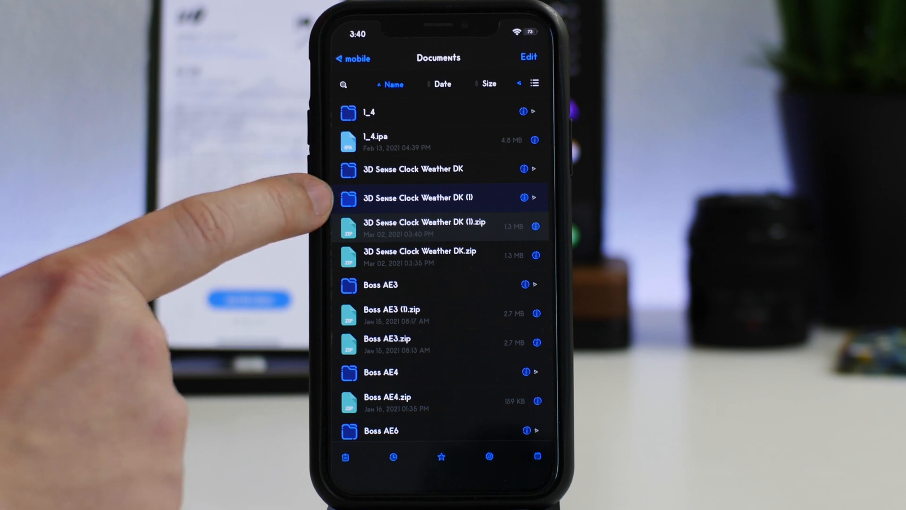
Check the extracted widget folder holds Config.js, Style.css and Wallpaper.html, then back out.
{"action": "left_click", "coordinate": [413, 197]}
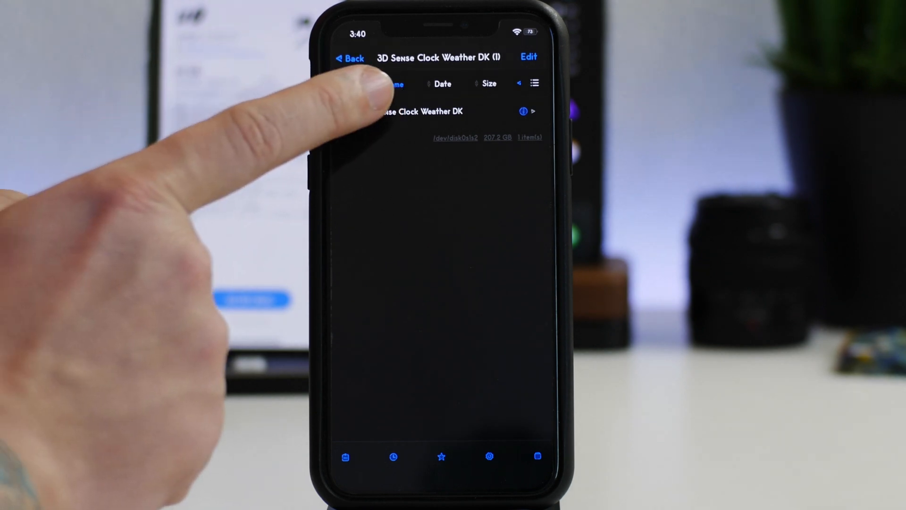
{"action": "left_click", "coordinate": [417, 112]}
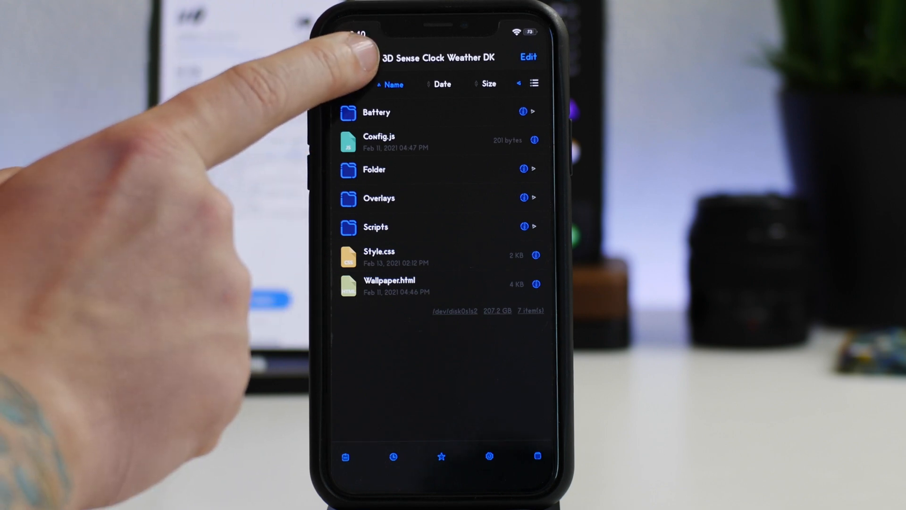
{"action": "left_click", "coordinate": [352, 57]}
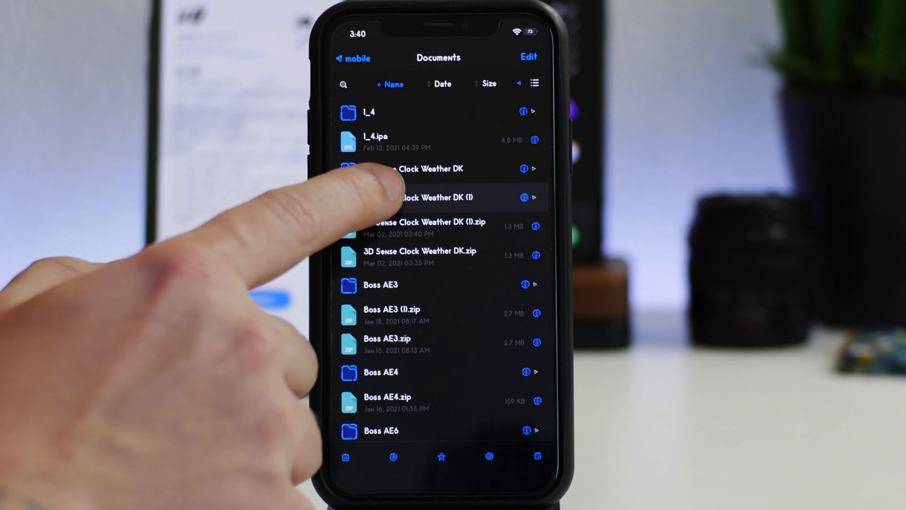
{"action": "left_click", "coordinate": [434, 197]}
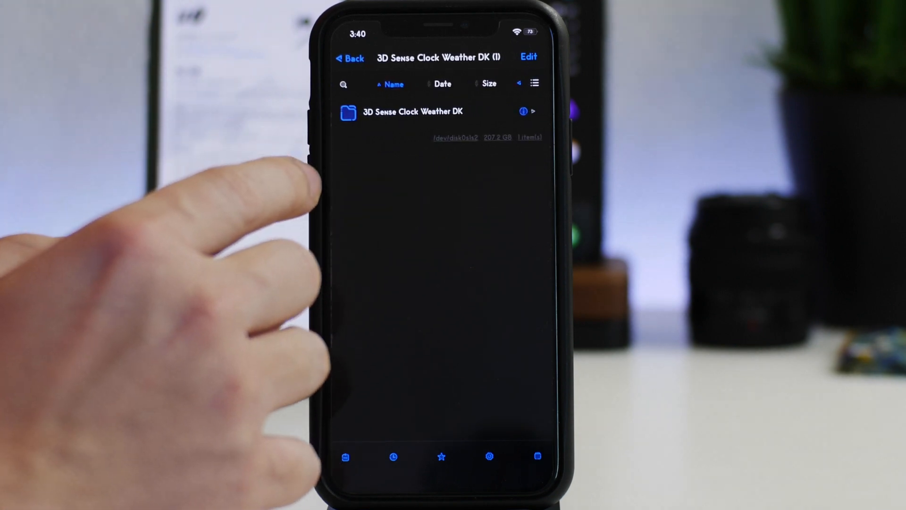
{"action": "left_click", "coordinate": [411, 112]}
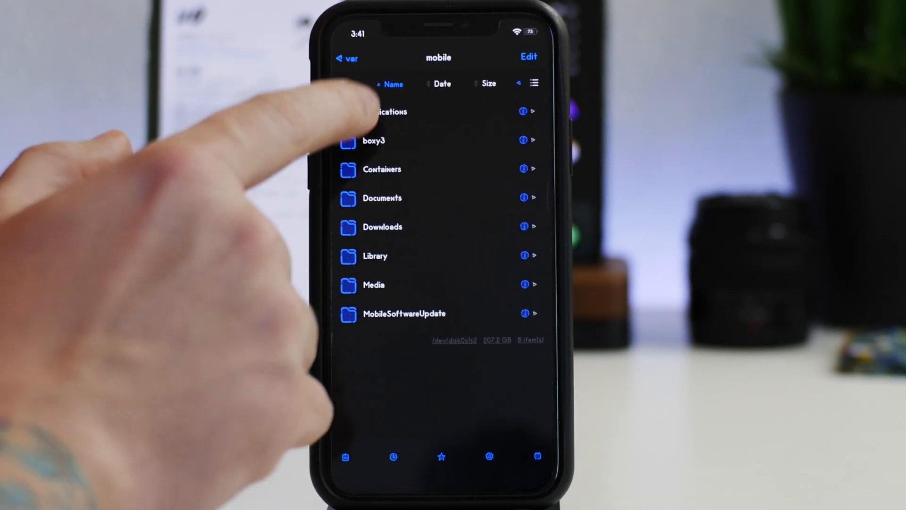
Browse up to var and down into the mobile Library folder.
{"action": "left_click", "coordinate": [347, 58]}
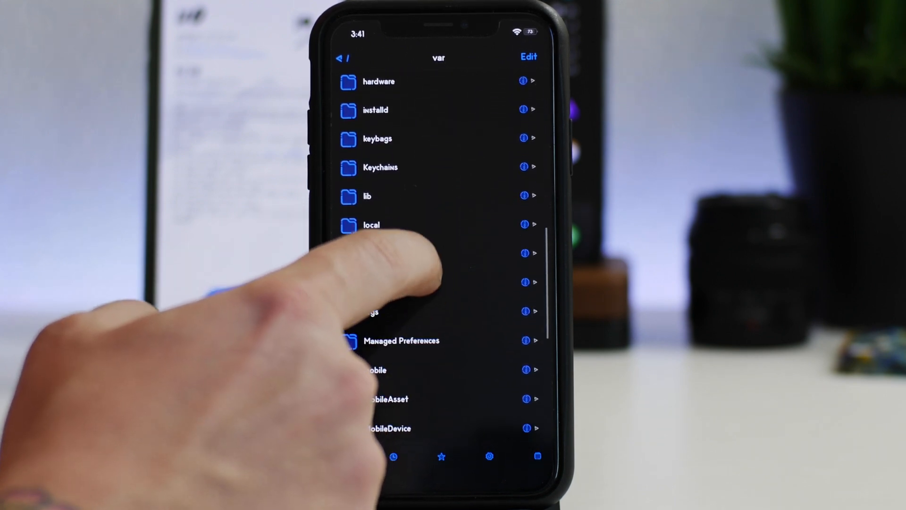
{"action": "scroll", "scroll_direction": "down", "scroll_amount": 3}
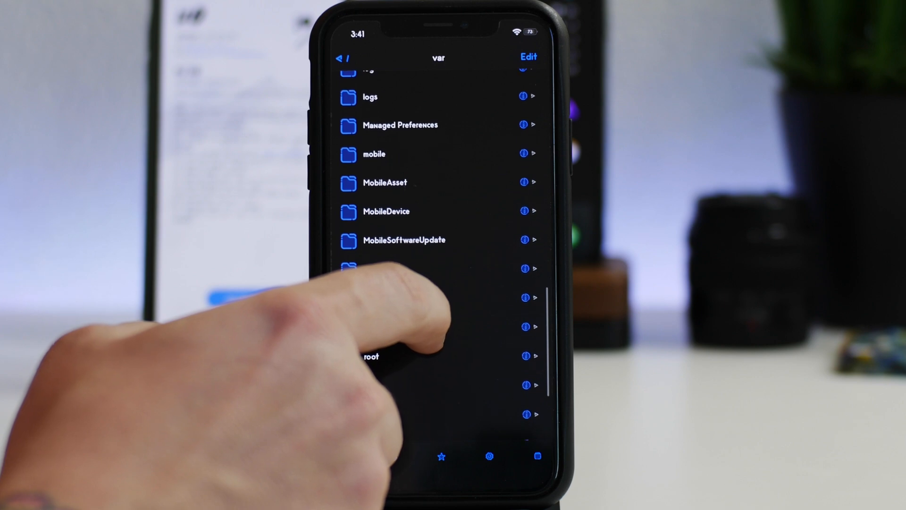
{"action": "scroll", "scroll_direction": "down", "scroll_amount": 3}
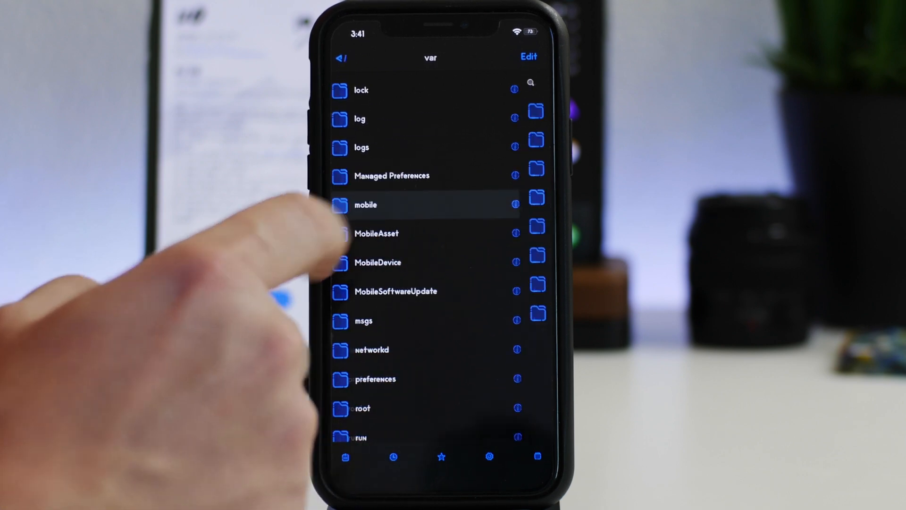
{"action": "left_click", "coordinate": [365, 205]}
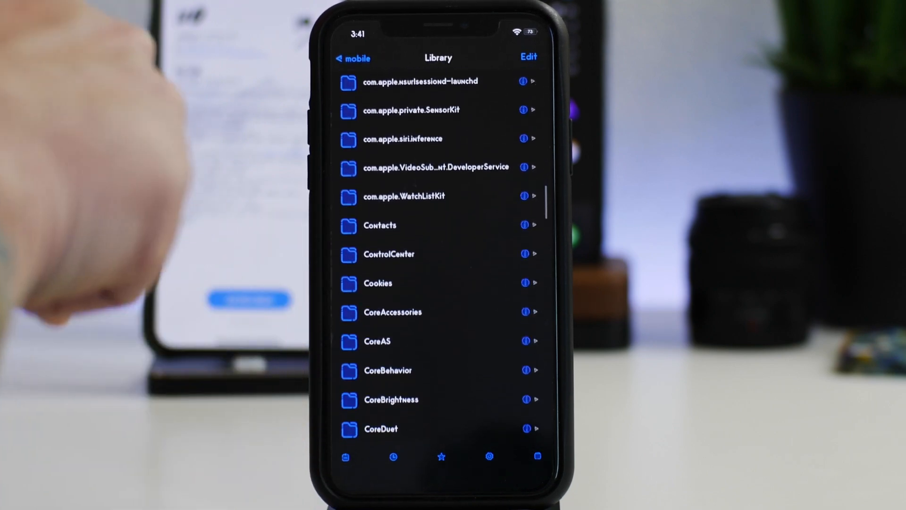
Locate and enter the SBHTML folder in /var/mobile/Library.
{"action": "scroll", "scroll_direction": "down", "scroll_amount": 3}
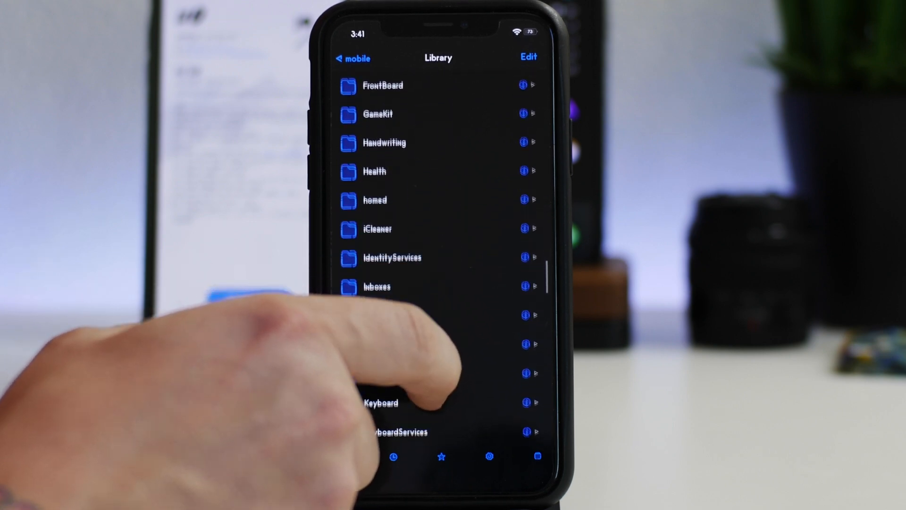
{"action": "scroll", "scroll_direction": "down", "scroll_amount": 3}
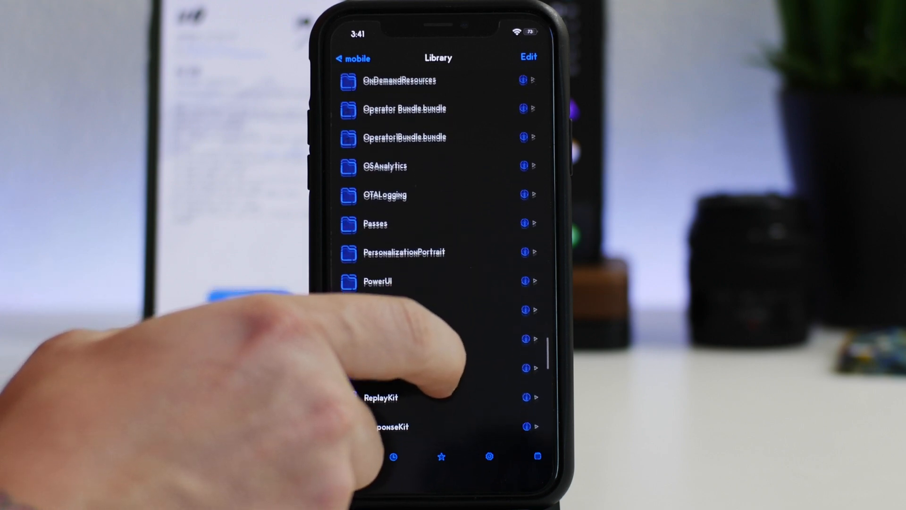
{"action": "scroll", "scroll_direction": "down", "scroll_amount": 3}
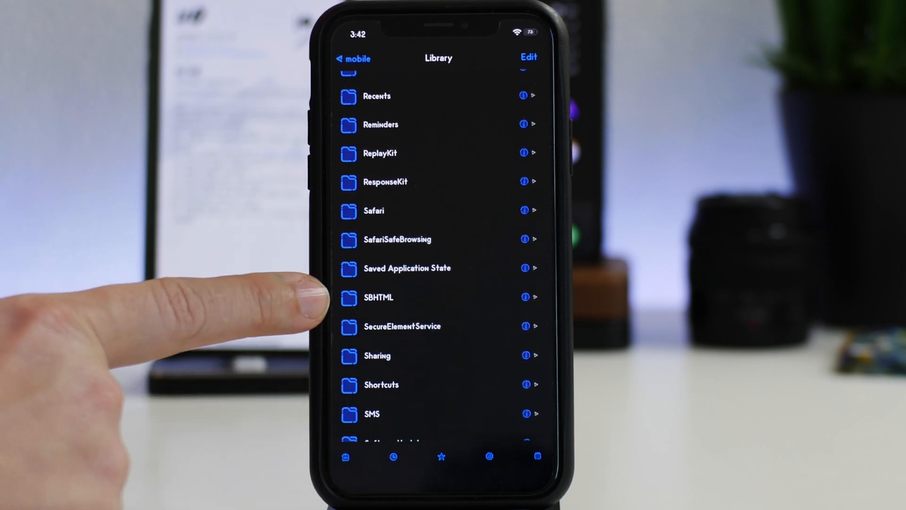
{"action": "left_click", "coordinate": [379, 298]}
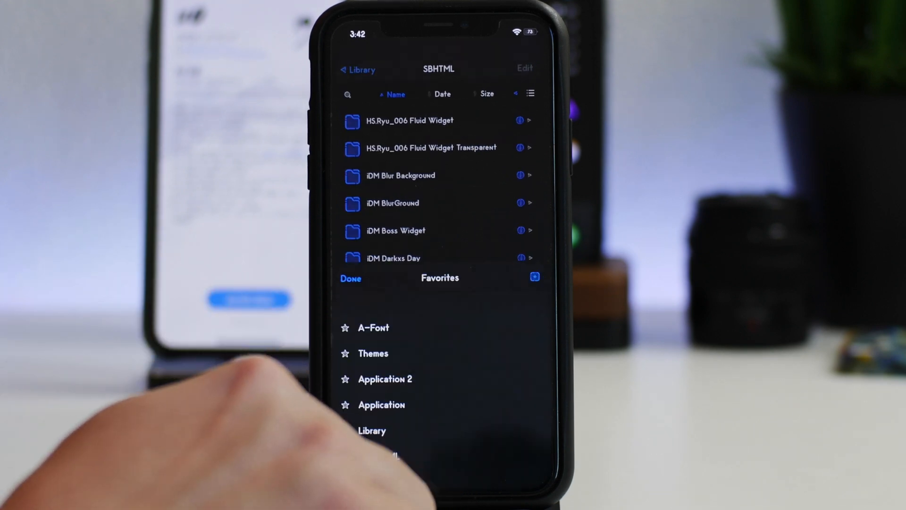
Save SBHTML as a Filza favourite, then jump to the Documents folder holding the widget files.
{"action": "left_click", "coordinate": [533, 278]}
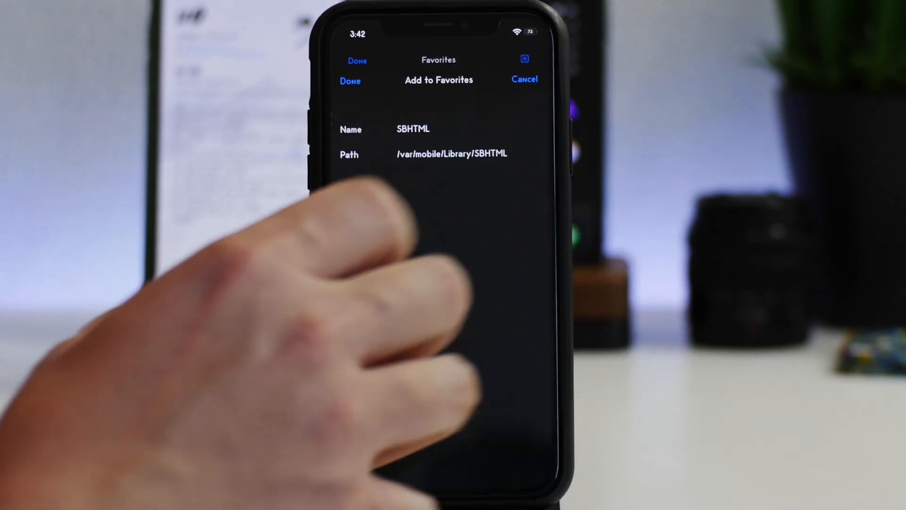
{"action": "left_click", "coordinate": [414, 128]}
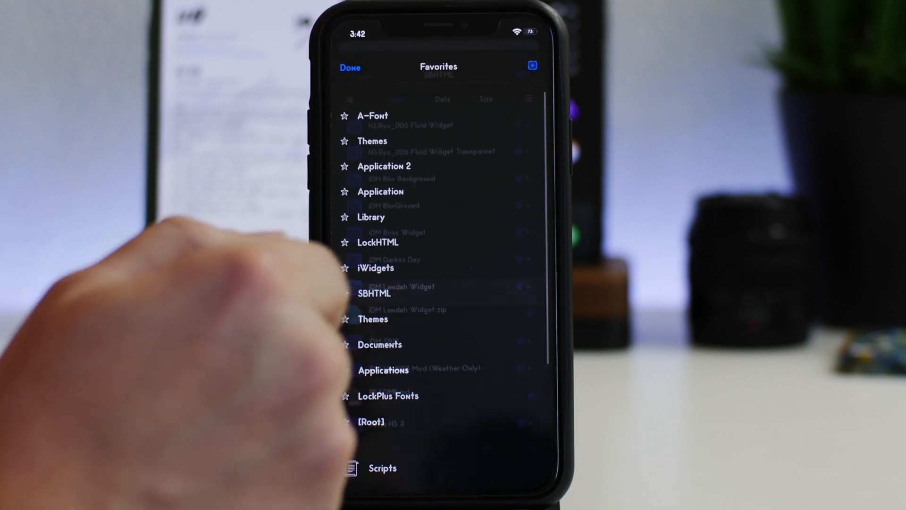
{"action": "left_click", "coordinate": [374, 292]}
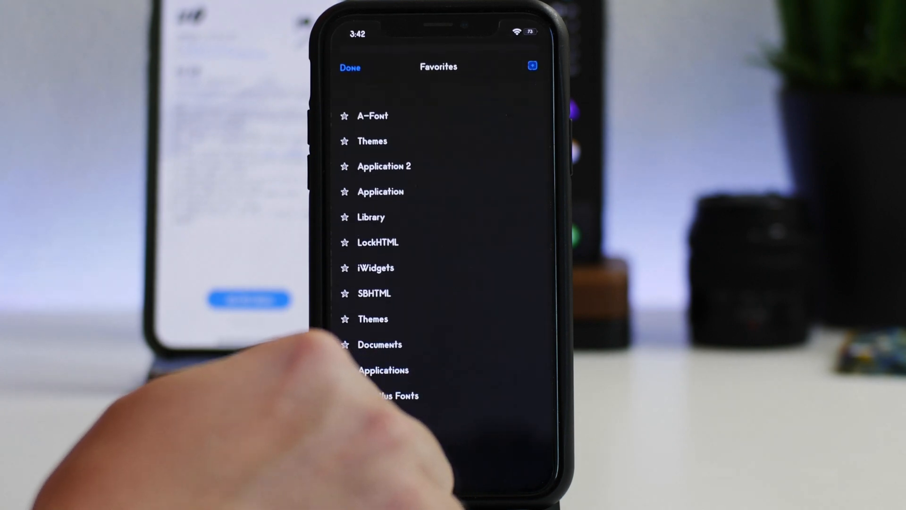
{"action": "left_click", "coordinate": [379, 344]}
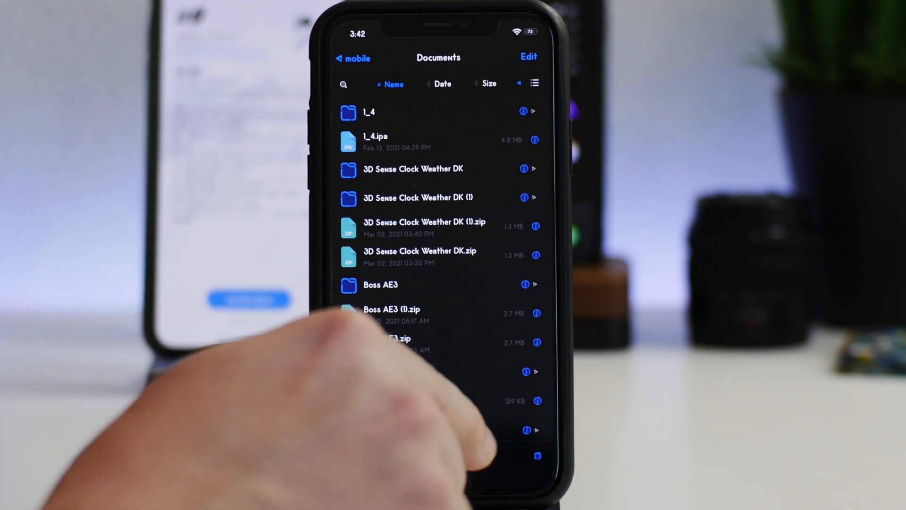
Leave Filza for the iPhone home screen.
{"action": "left_click", "coordinate": [352, 59]}
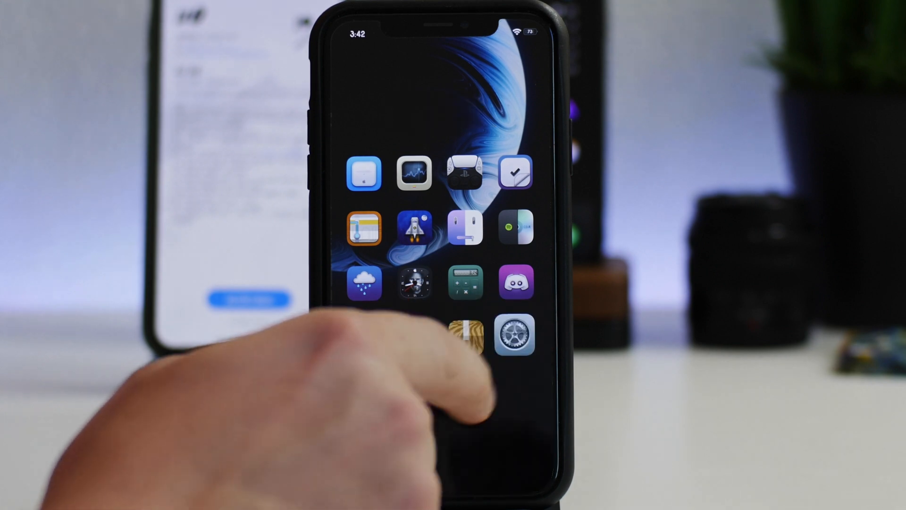
Reach Xen HTML's homescreen Available Widgets list via Settings > Mods > Xen HTML > Homescreen.
{"action": "left_click", "coordinate": [515, 334]}
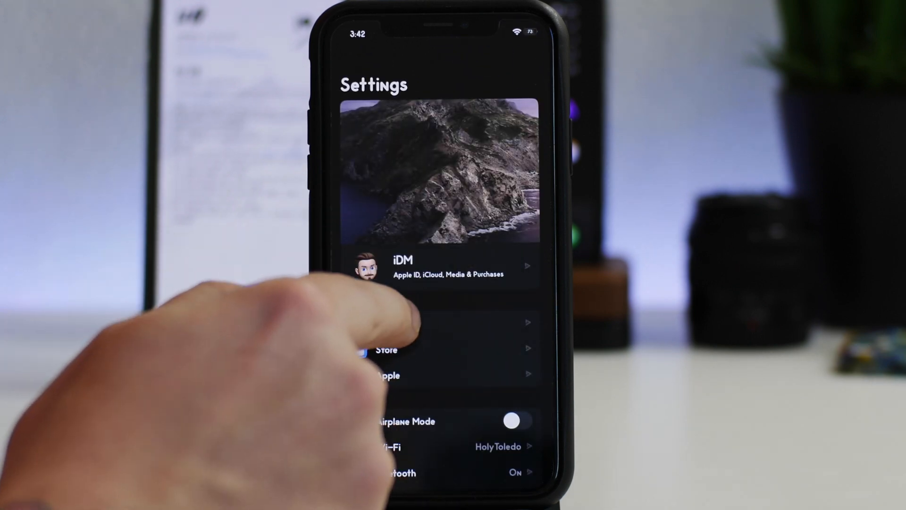
{"action": "left_click", "coordinate": [439, 335]}
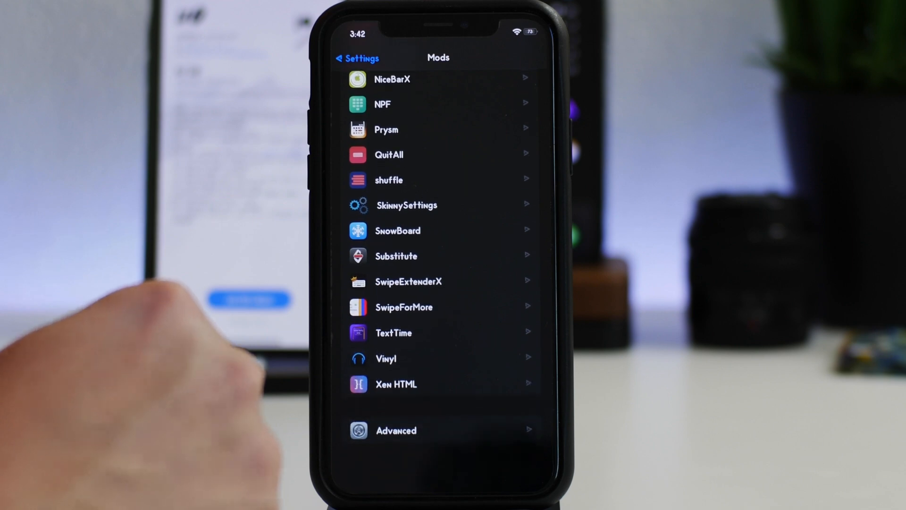
{"action": "left_click", "coordinate": [397, 384]}
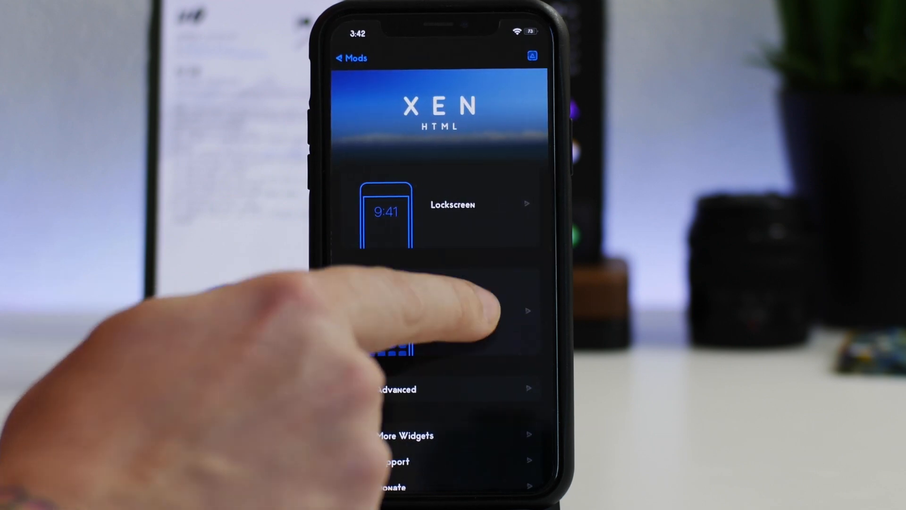
{"action": "left_click", "coordinate": [439, 311]}
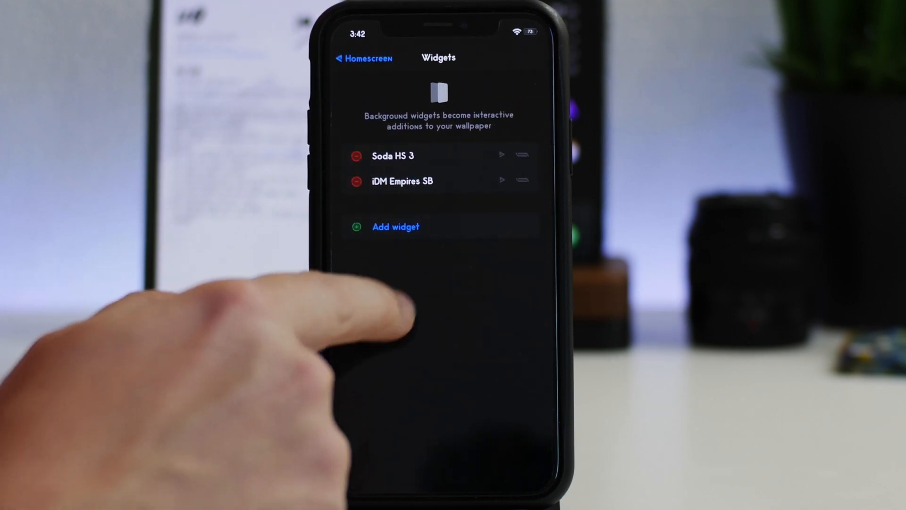
{"action": "left_click", "coordinate": [395, 225]}
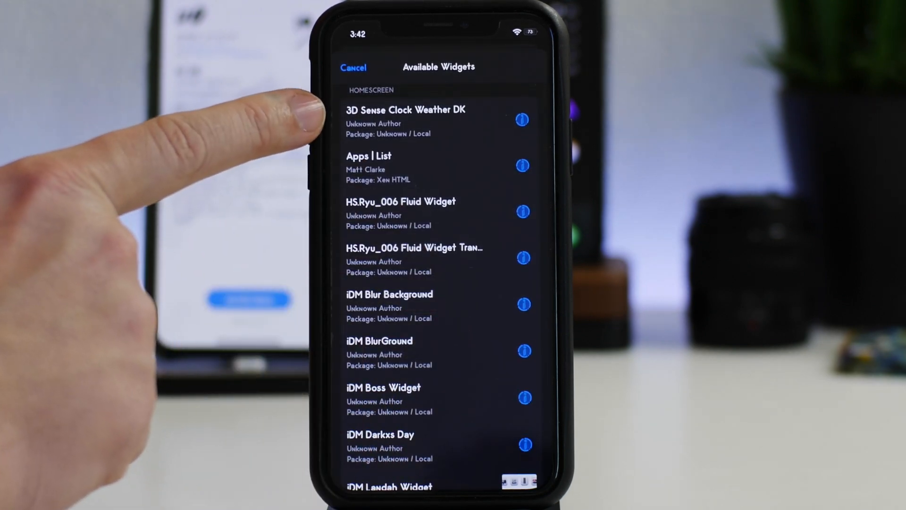
Add 3D Sense Clock Weather DK in place of iDM Empires SB and view it on the home screen.
{"action": "left_click", "coordinate": [405, 110]}
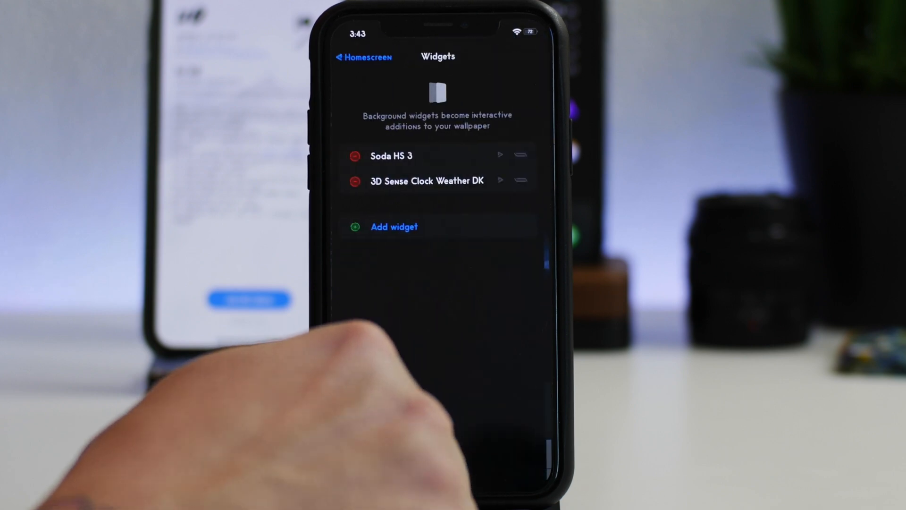
{"action": "left_click", "coordinate": [363, 56]}
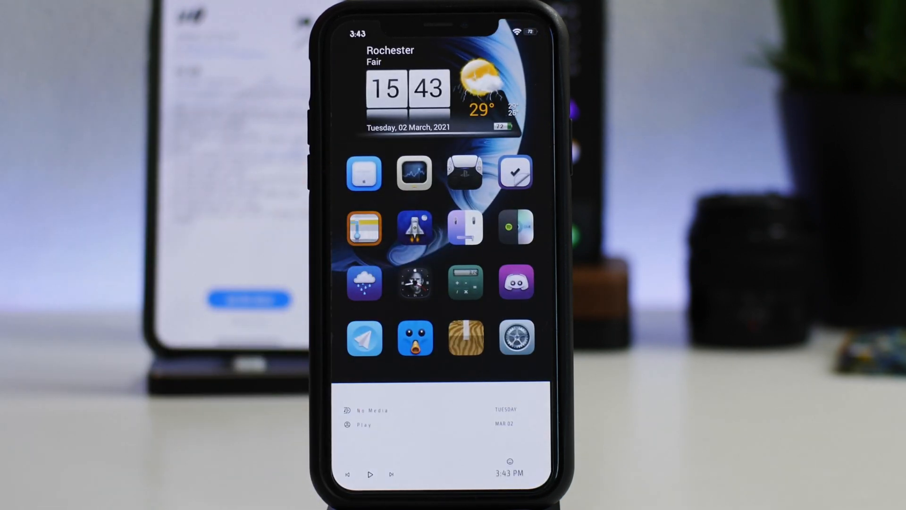